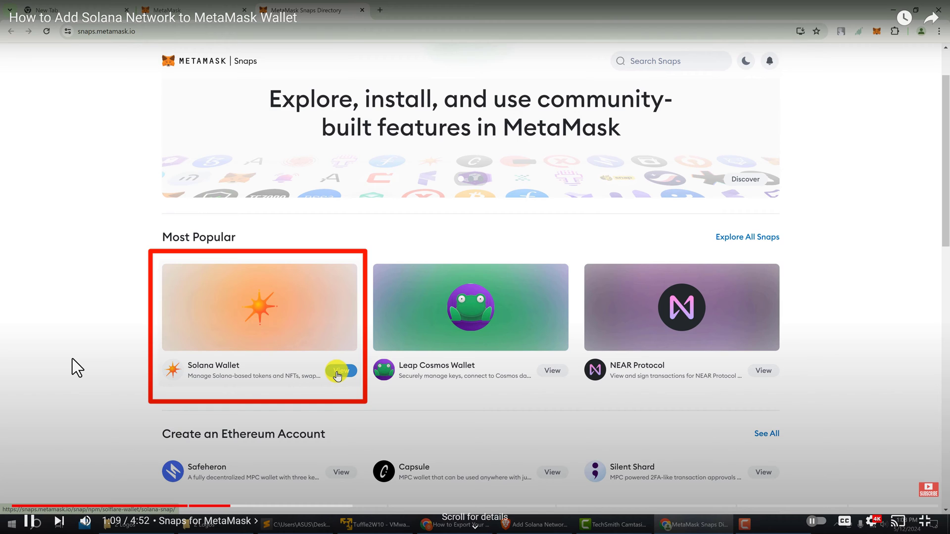
# - Add the Solana Wallet snap to MetaMask, accepting the third-party notice and connection
pyautogui.click(340, 373)
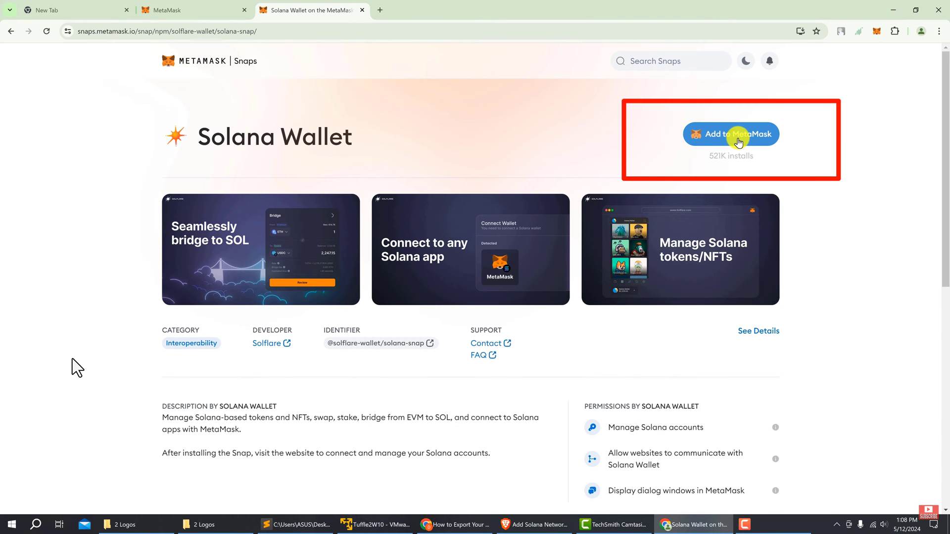
pyautogui.click(731, 134)
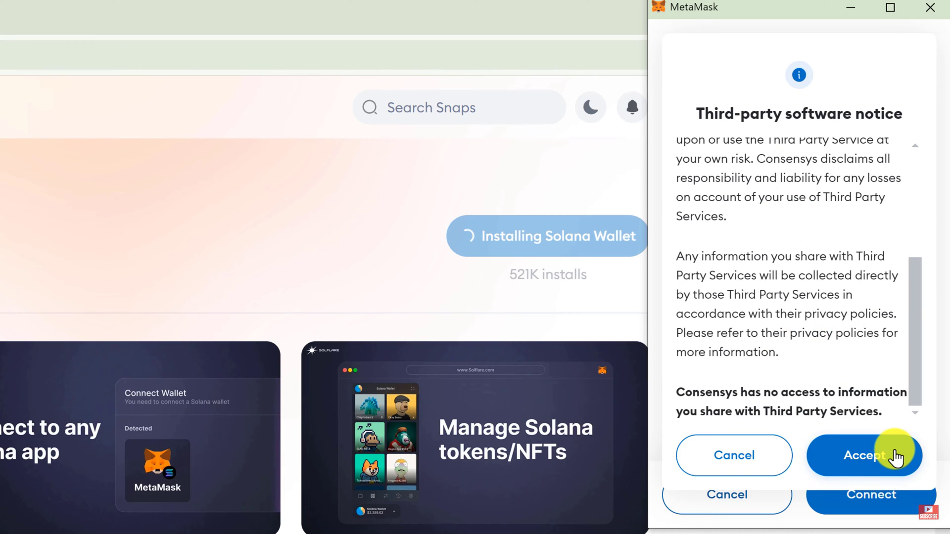
pyautogui.click(864, 456)
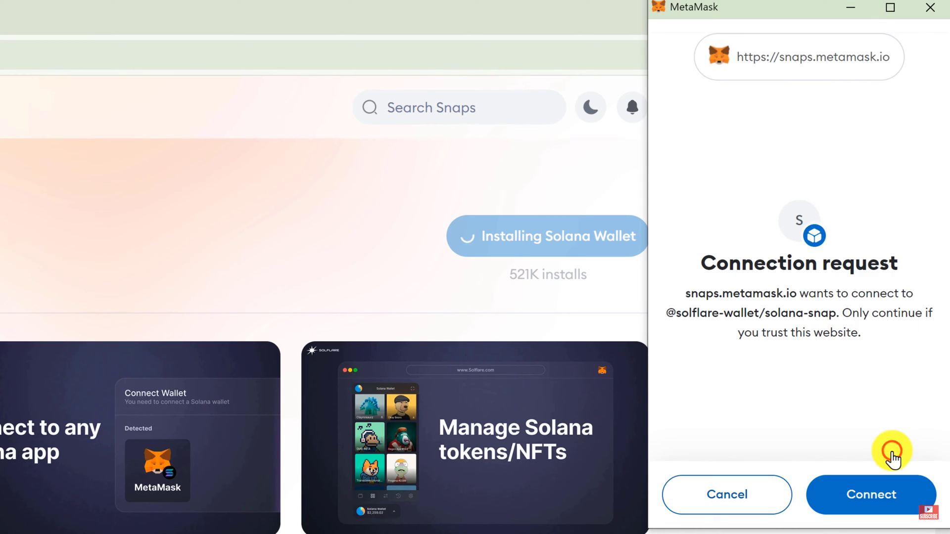
pyautogui.click(871, 494)
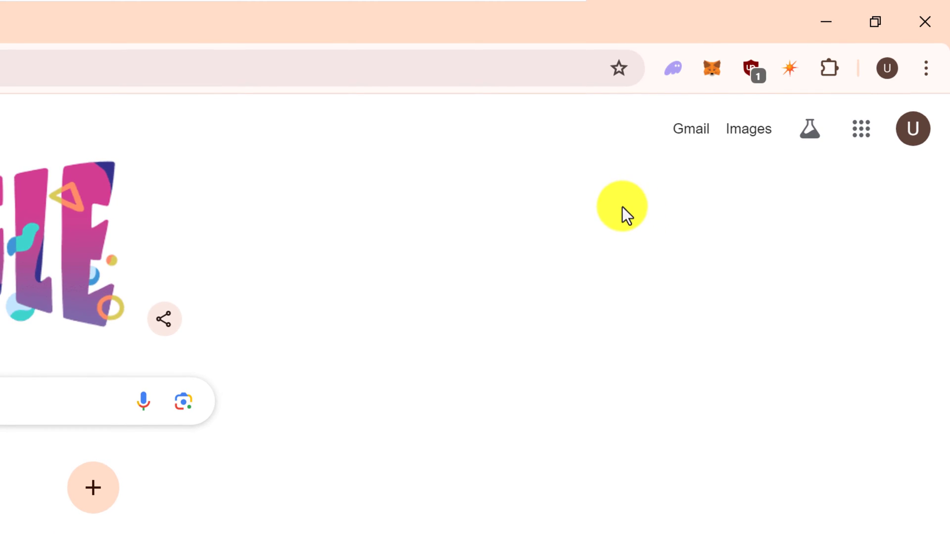
pyautogui.moveTo(723, 175)
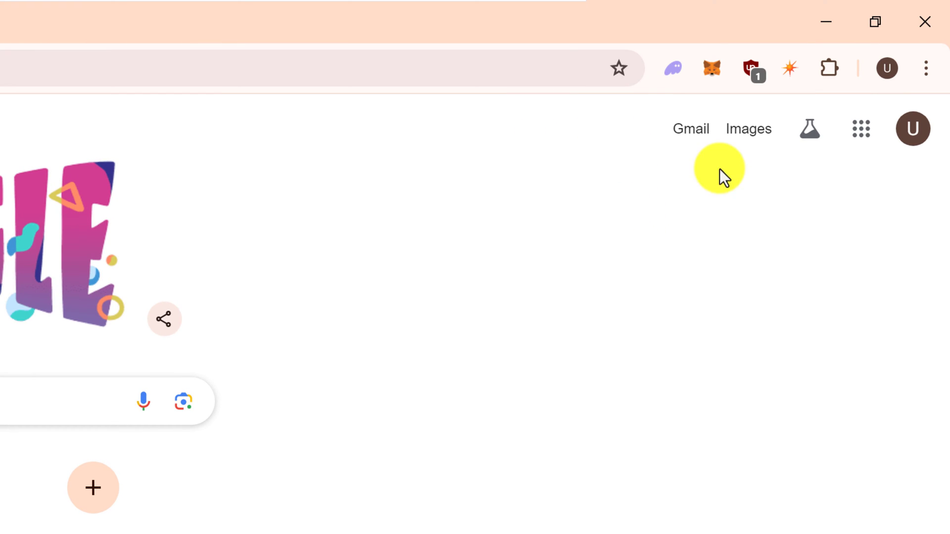
pyautogui.click(790, 67)
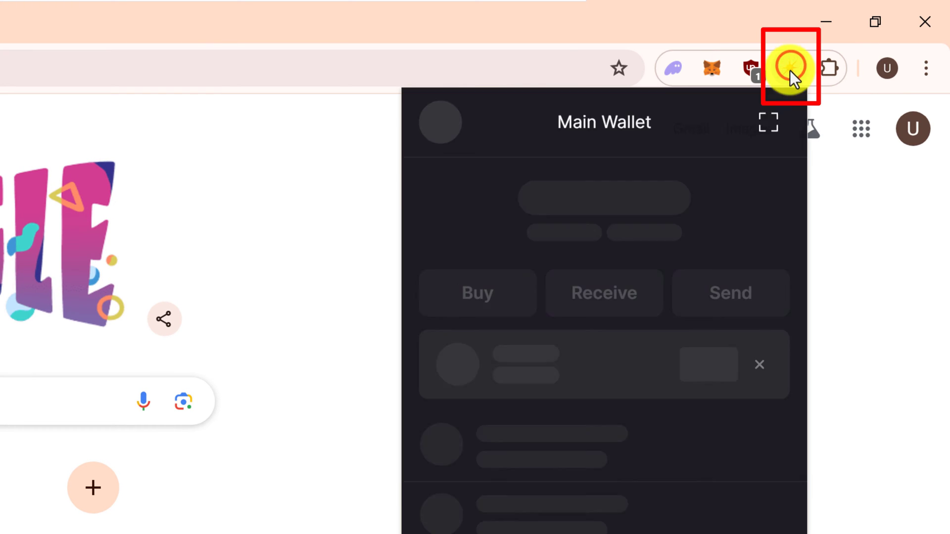
pyautogui.click(791, 68)
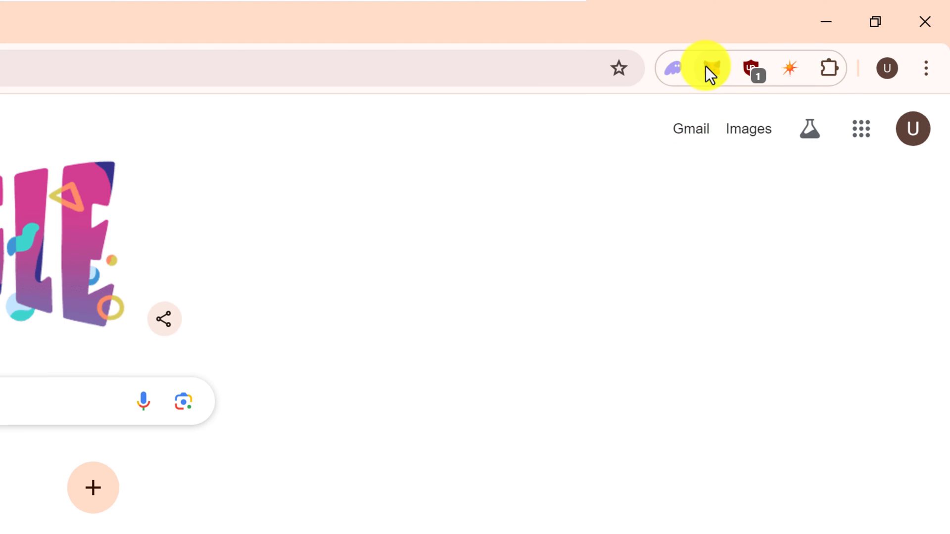
pyautogui.click(710, 68)
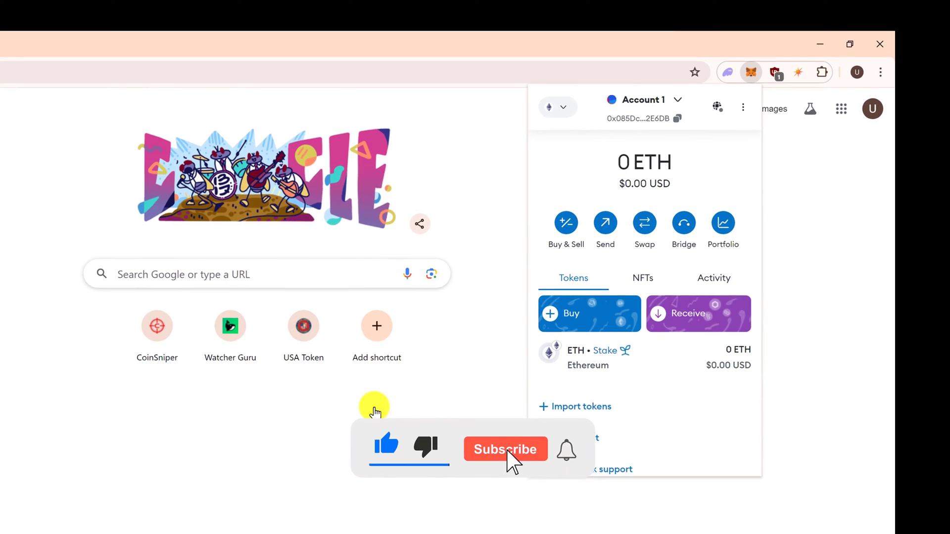
pyautogui.click(506, 449)
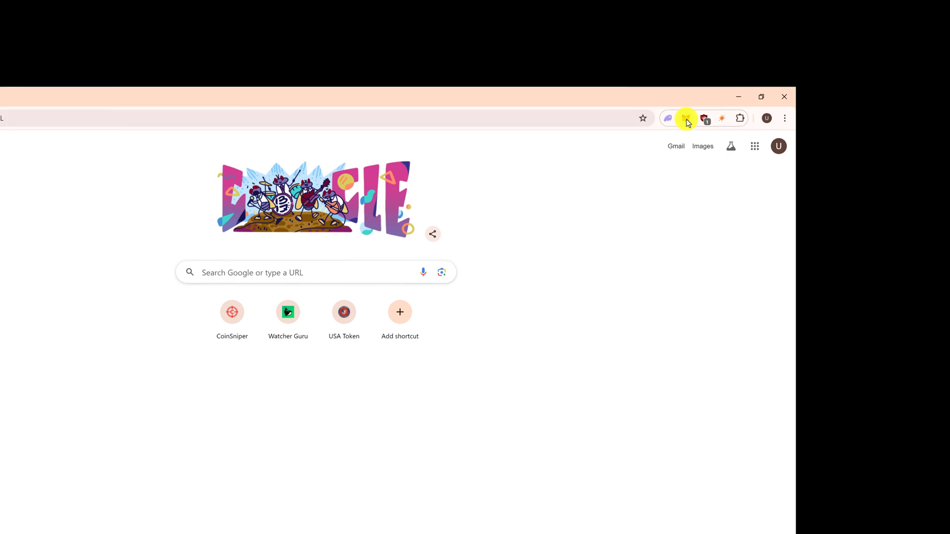
# - Expand the MetaMask popup into a full-tab view of Account 1
pyautogui.click(685, 118)
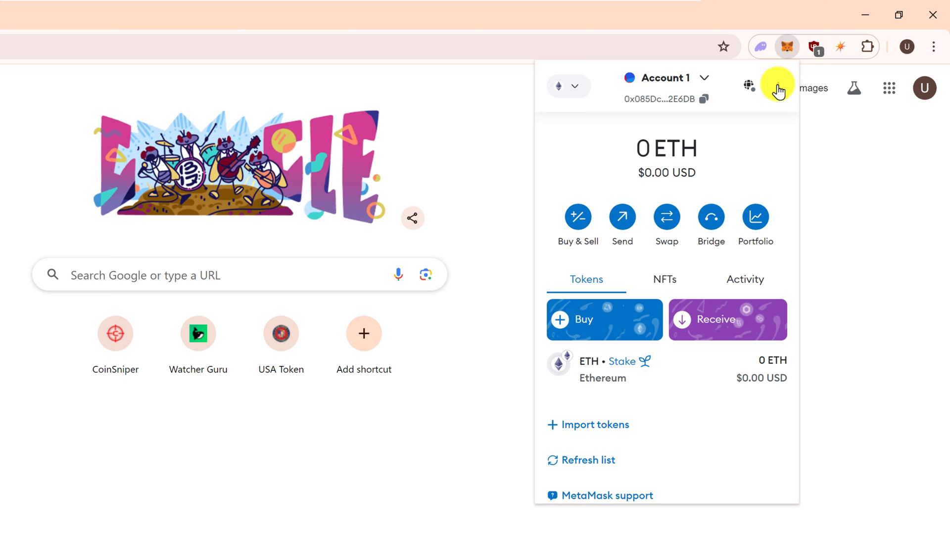
pyautogui.click(777, 83)
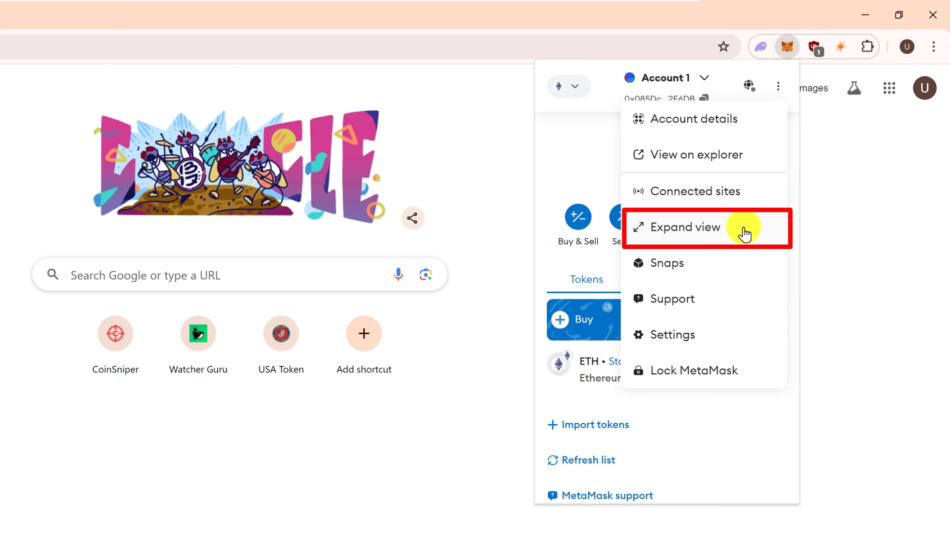
pyautogui.click(685, 227)
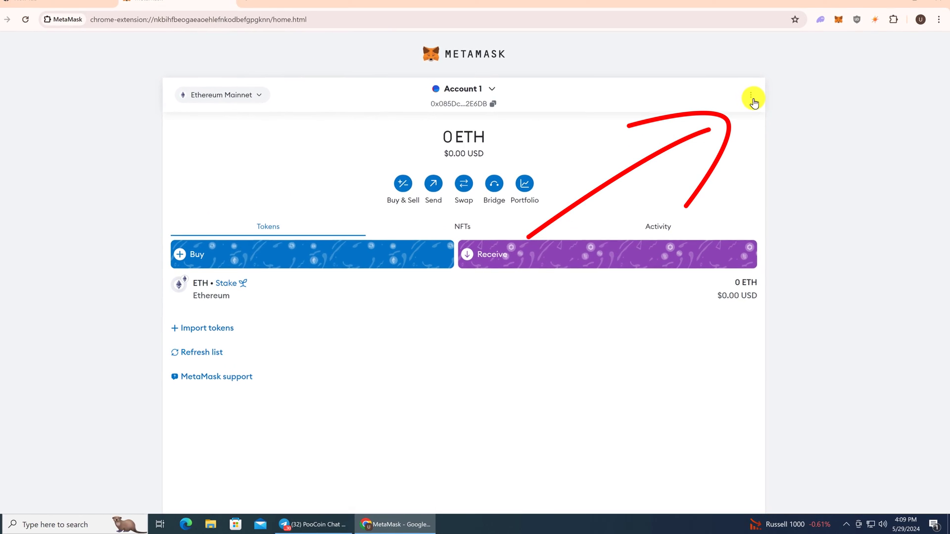
# - Open the Solana Wallet snap from MetaMask's Snaps list and visit solflare.com
pyautogui.click(753, 97)
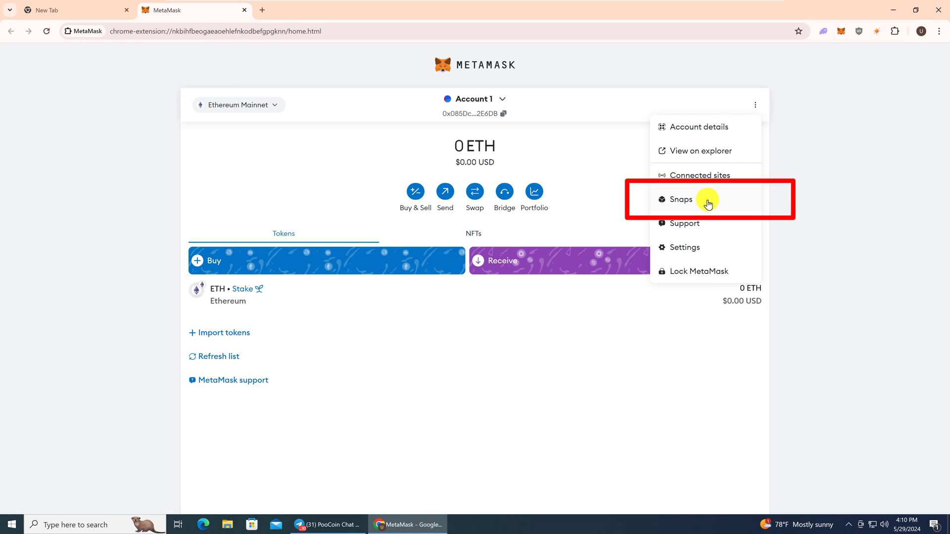
pyautogui.click(680, 200)
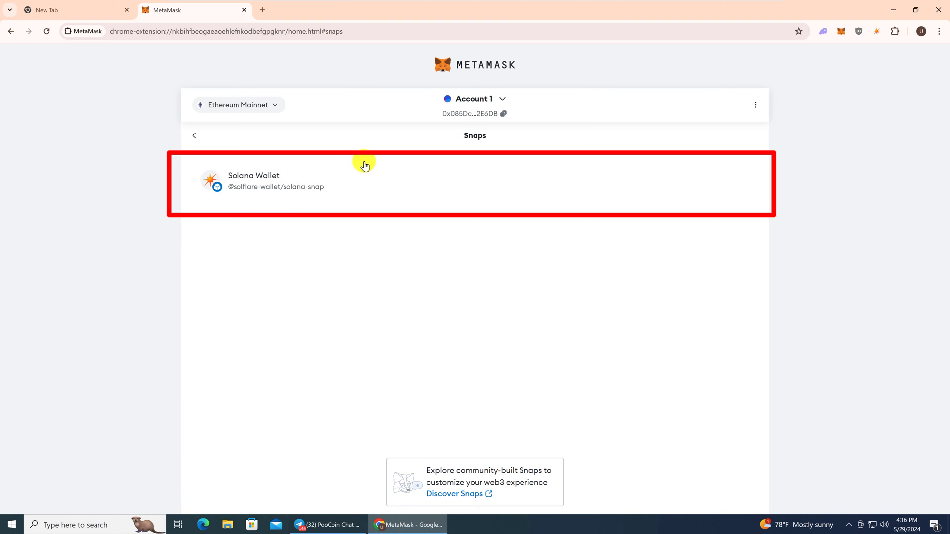
pyautogui.moveTo(357, 184)
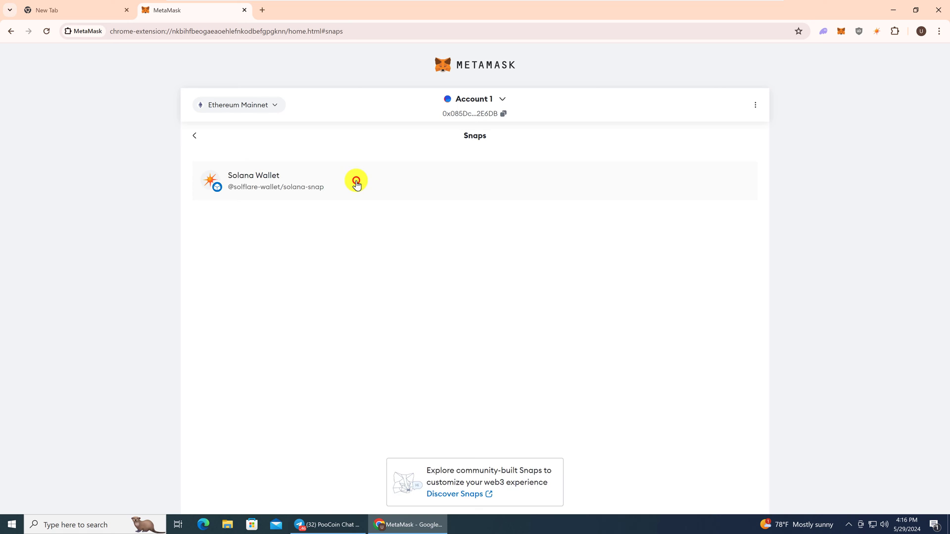
pyautogui.click(356, 181)
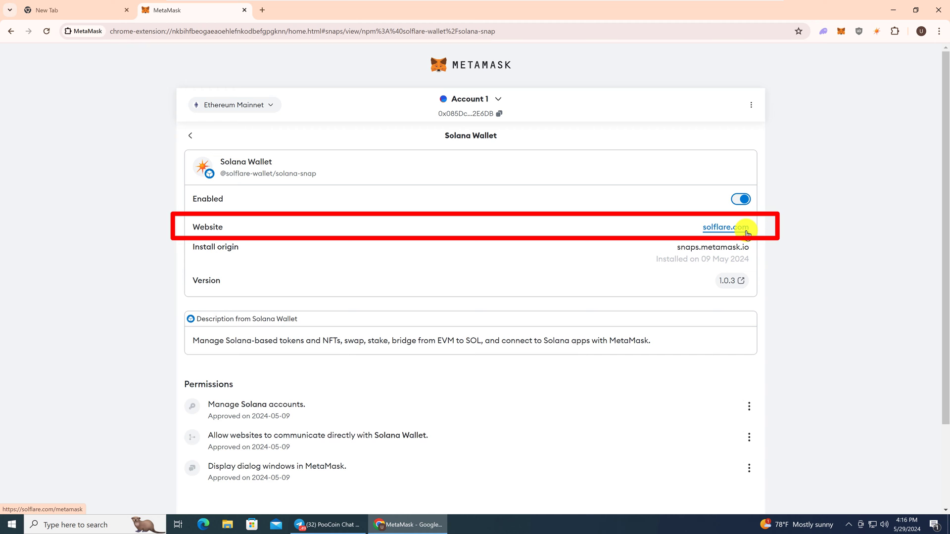
pyautogui.click(725, 227)
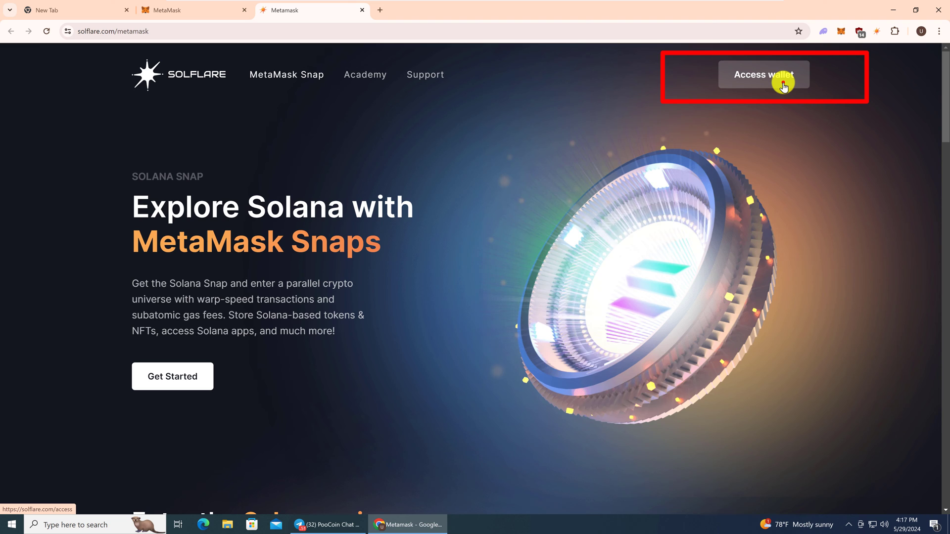
# - Enter the Solflare web wallet to view its $0.00 portfolio
pyautogui.click(782, 85)
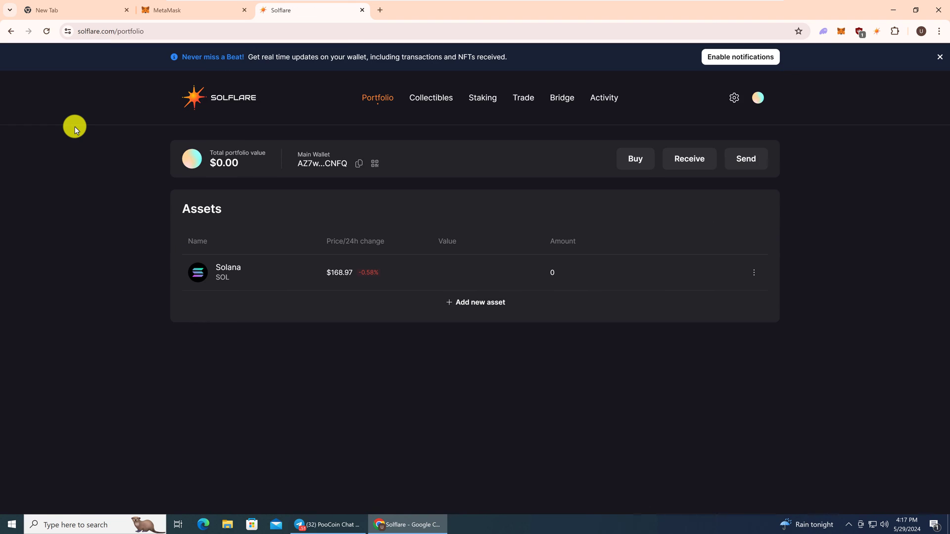
pyautogui.moveTo(150, 55)
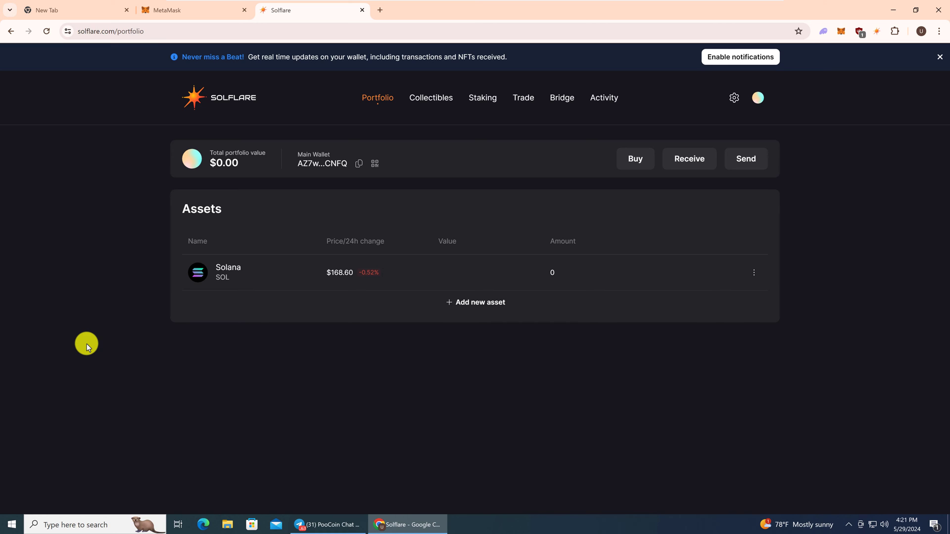
pyautogui.moveTo(237, 136)
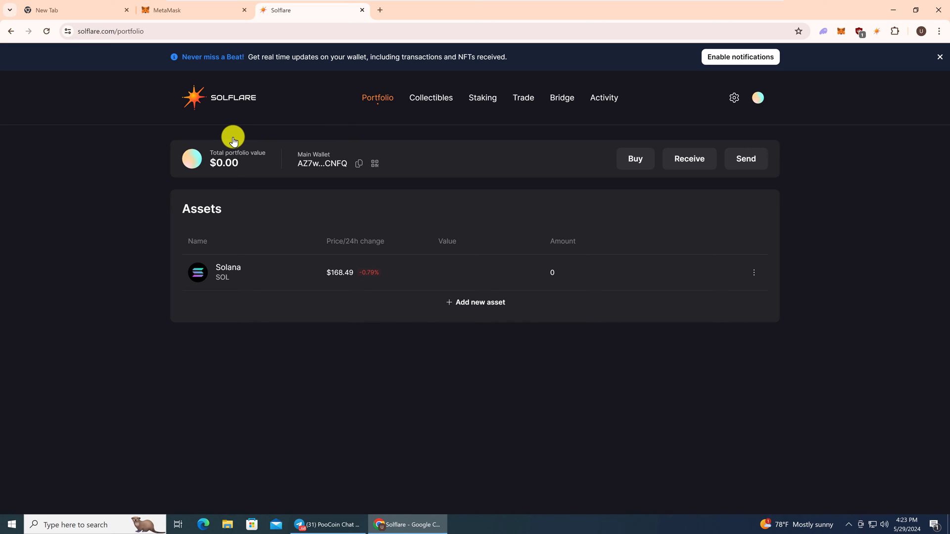
pyautogui.moveTo(757, 97)
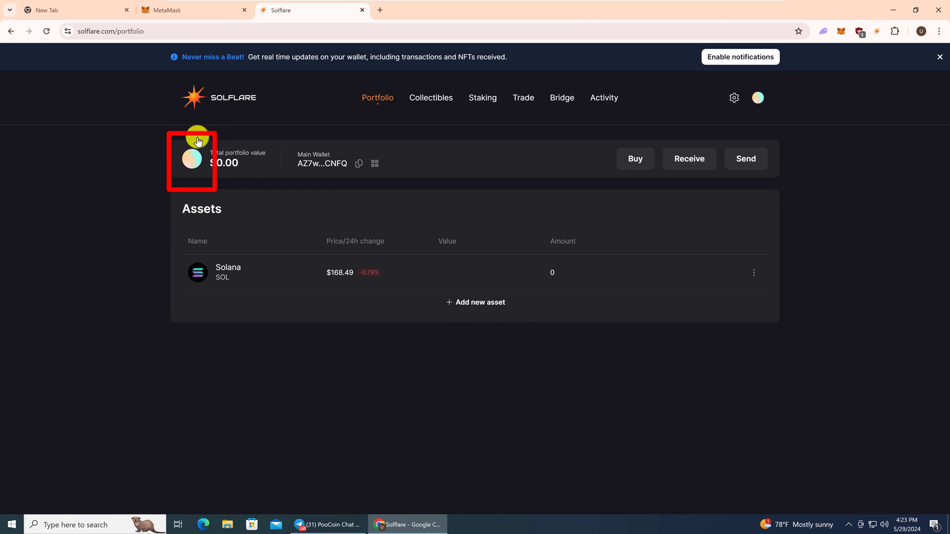
pyautogui.moveTo(173, 182)
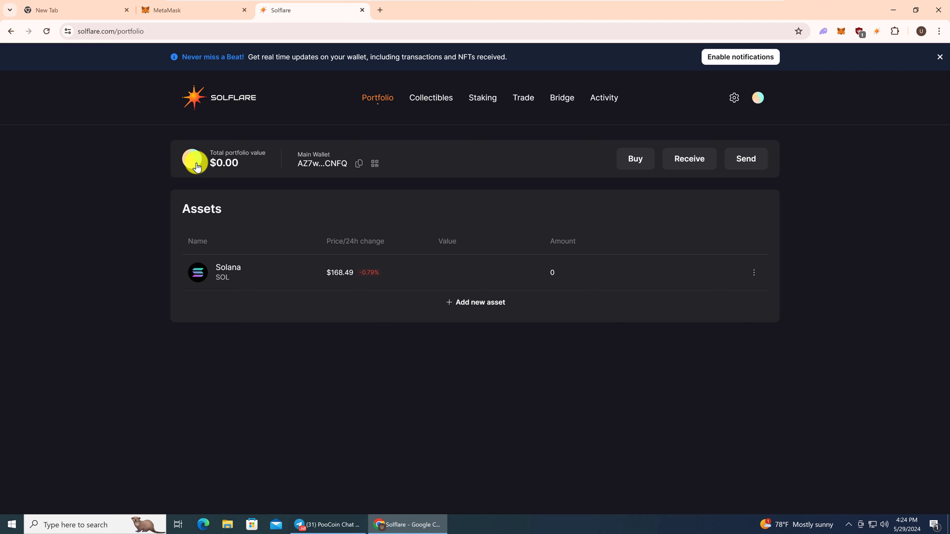
# - Open My Wallets and the Main Wallet's options menu
pyautogui.click(758, 98)
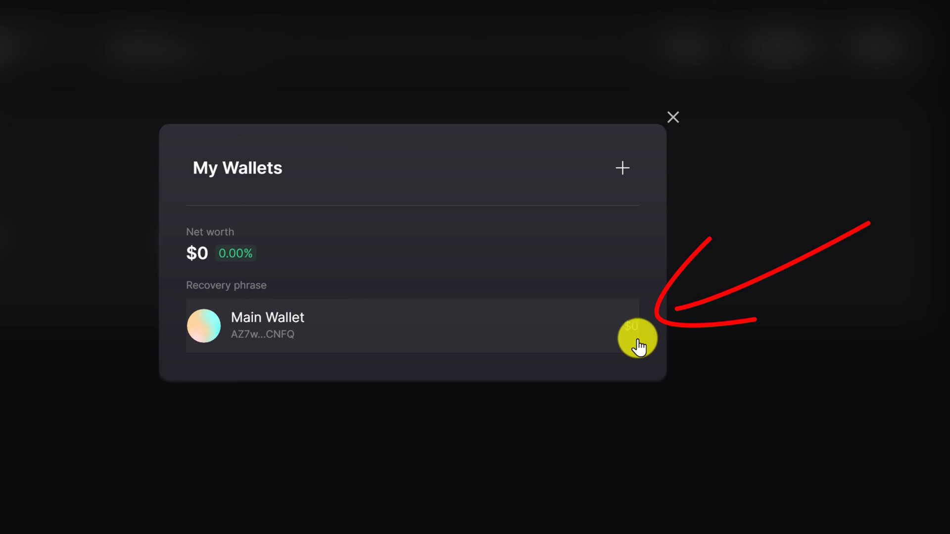
pyautogui.click(269, 325)
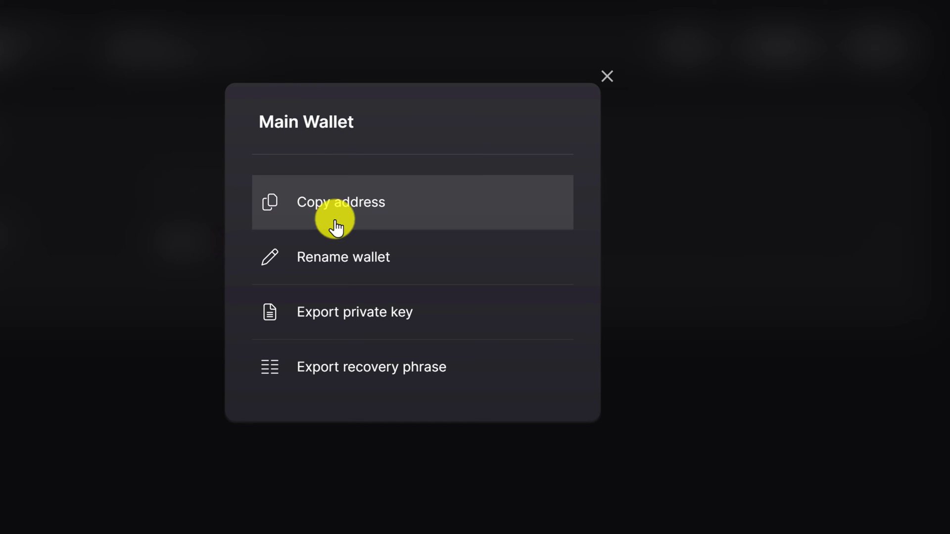
pyautogui.moveTo(331, 272)
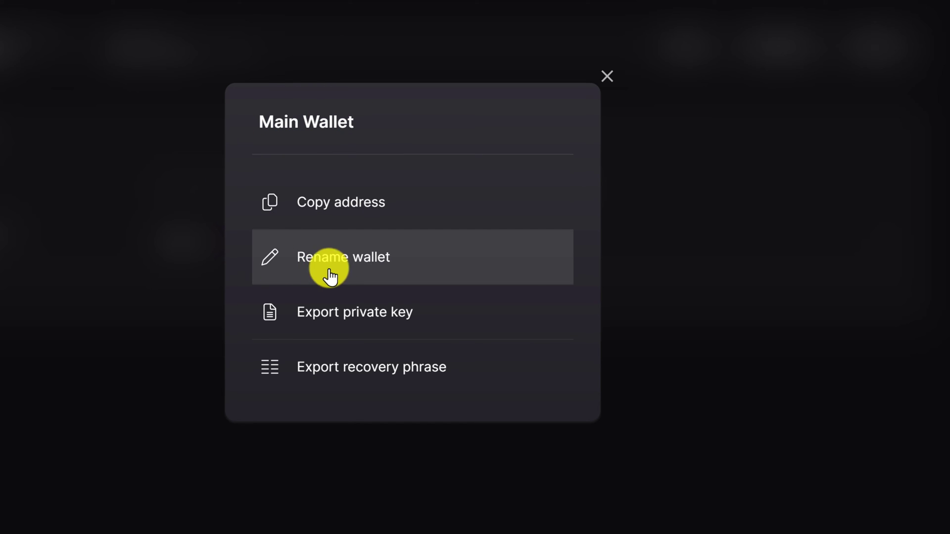
pyautogui.moveTo(298, 326)
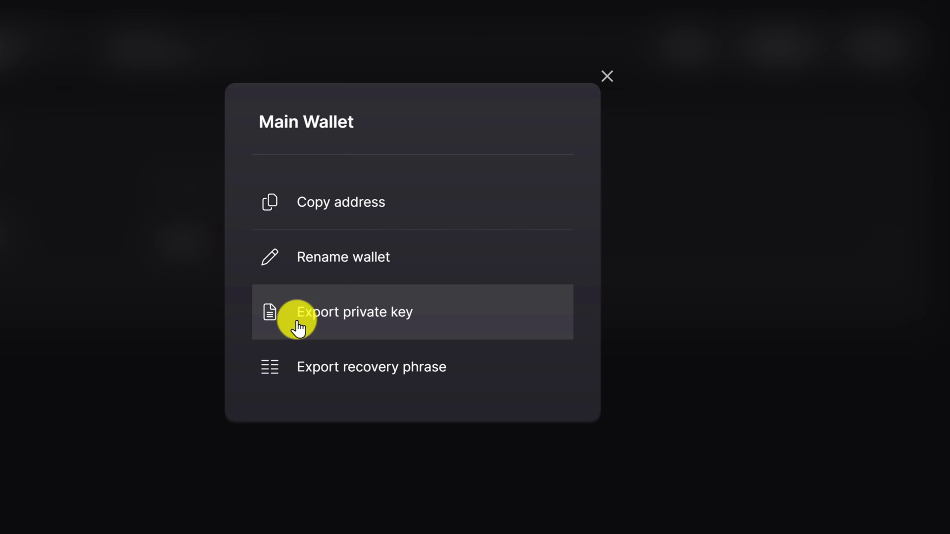
pyautogui.moveTo(573, 358)
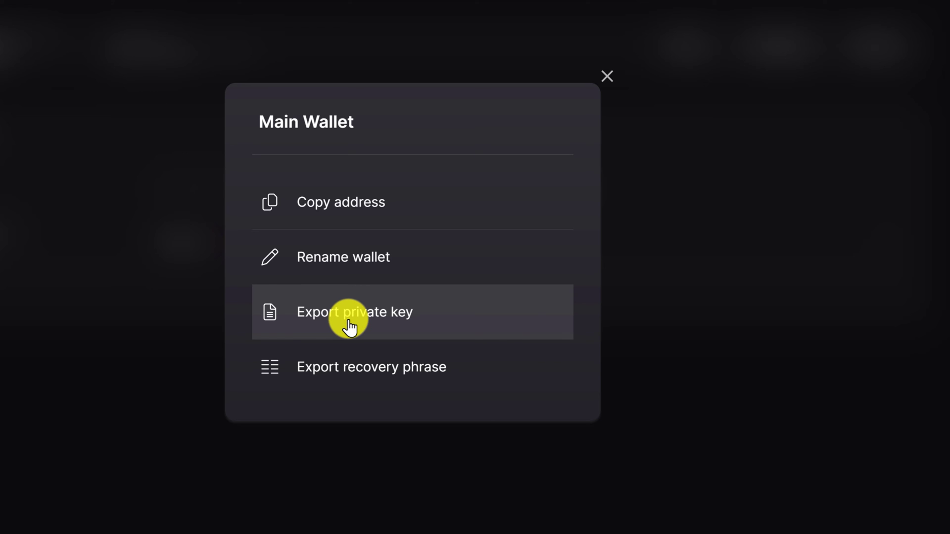
# - Export the Main Wallet's private key, reveal it, and select the full key
pyautogui.click(354, 312)
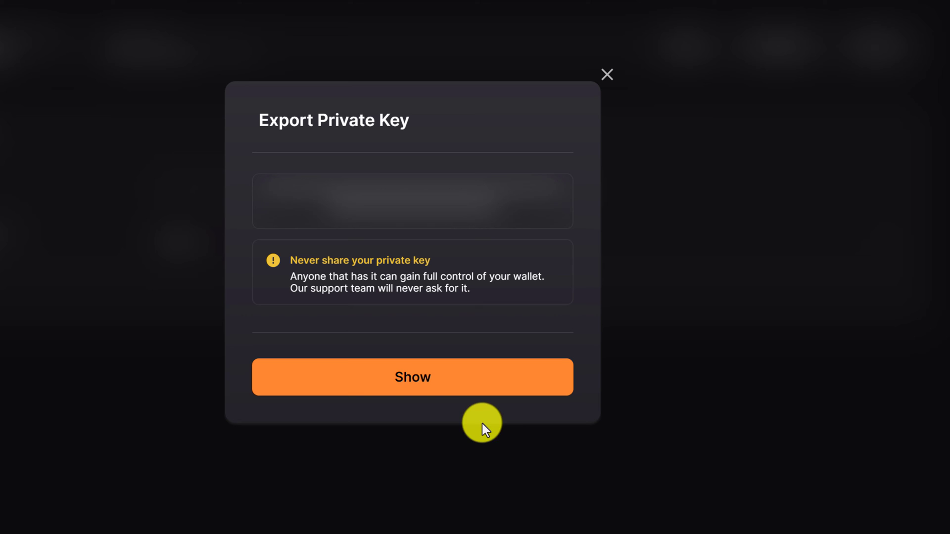
pyautogui.click(494, 377)
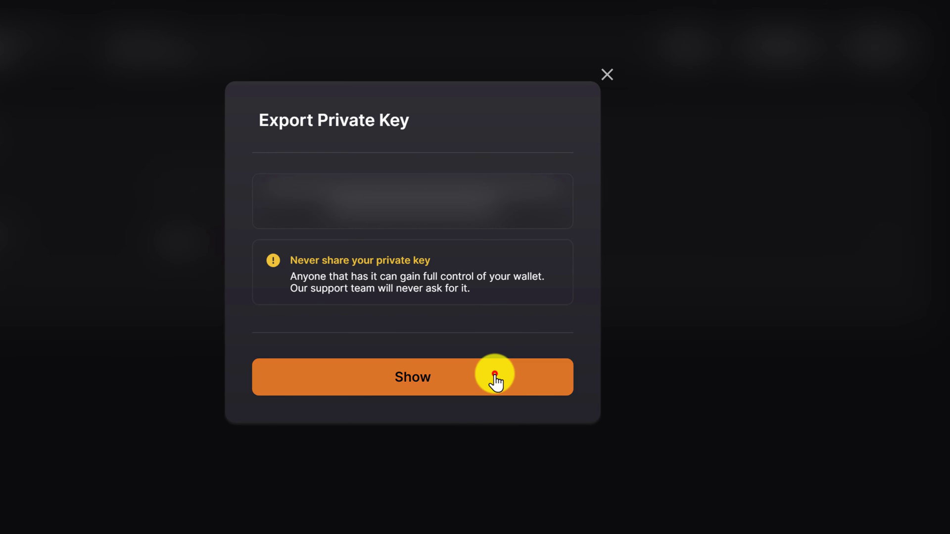
pyautogui.click(493, 377)
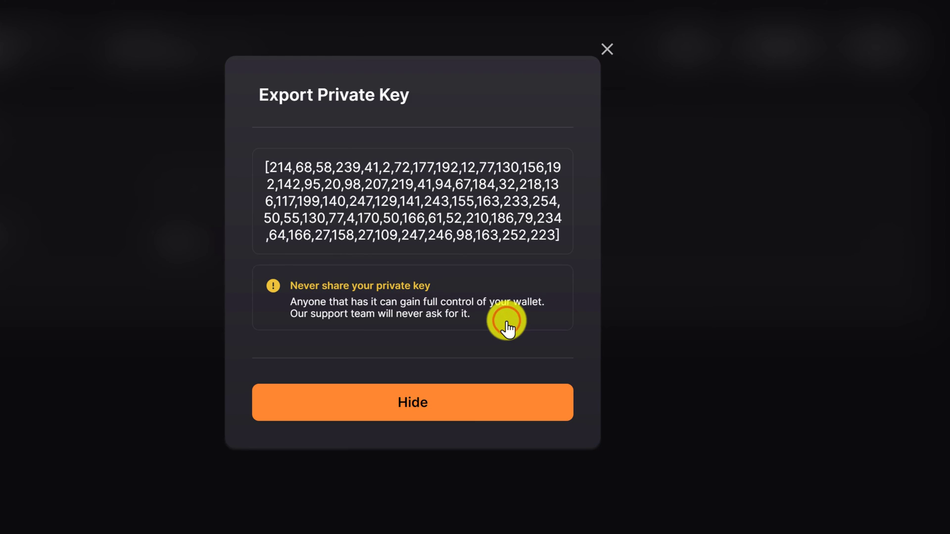
pyautogui.tripleClick(413, 201)
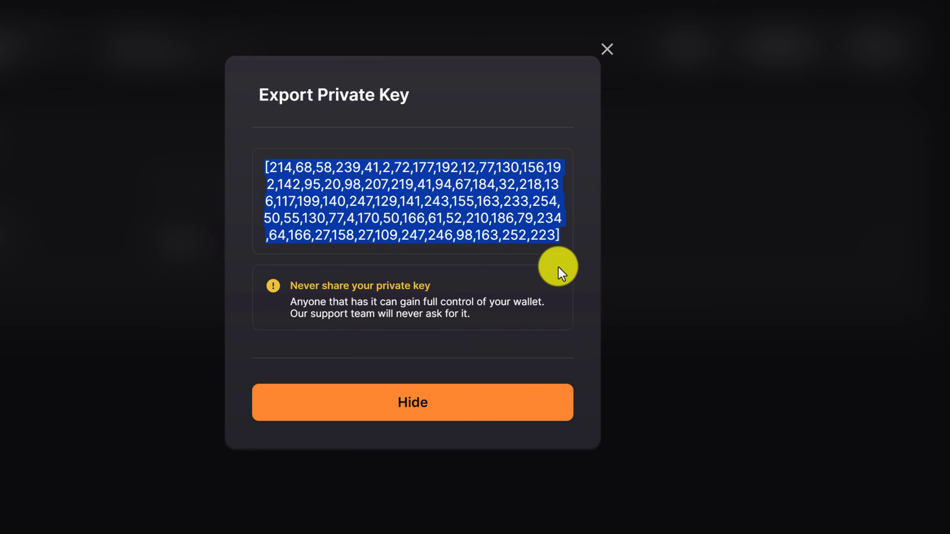
pyautogui.moveTo(478, 231)
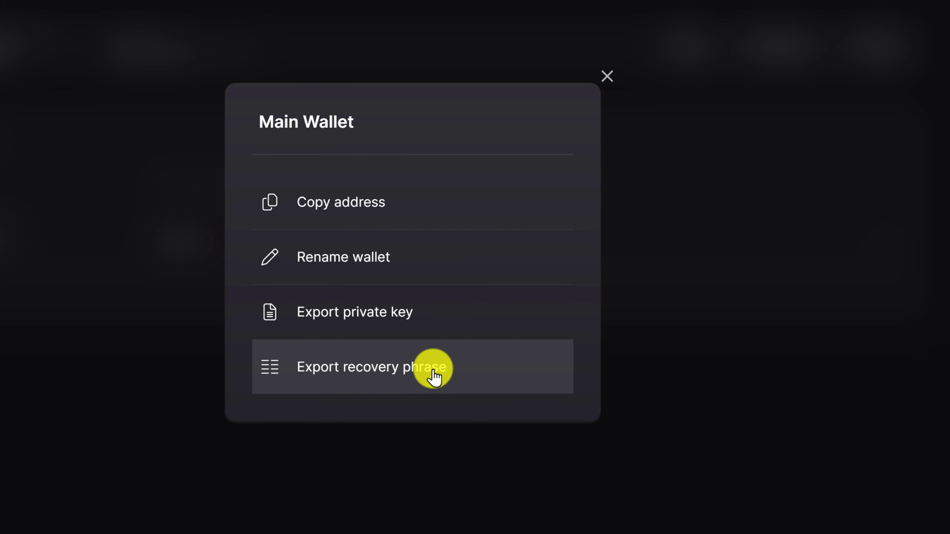
# - Export the Main Wallet's recovery phrase, reveal it, and select the words
pyautogui.click(430, 370)
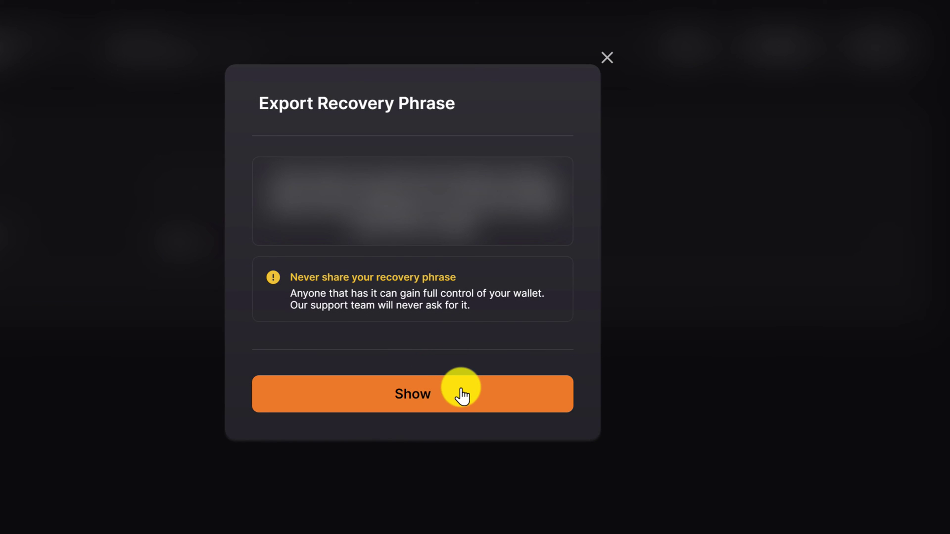
pyautogui.click(461, 394)
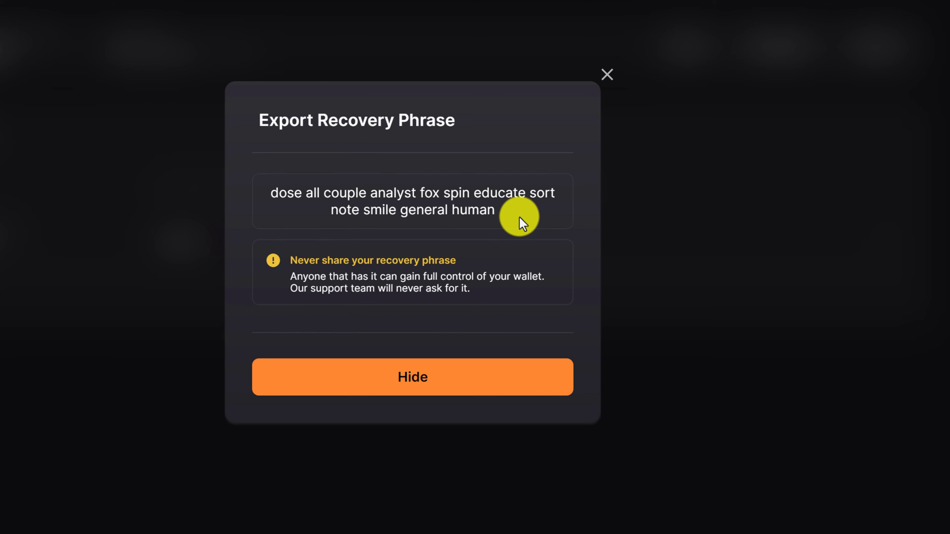
pyautogui.moveTo(520, 218); pyautogui.dragTo(269, 194)
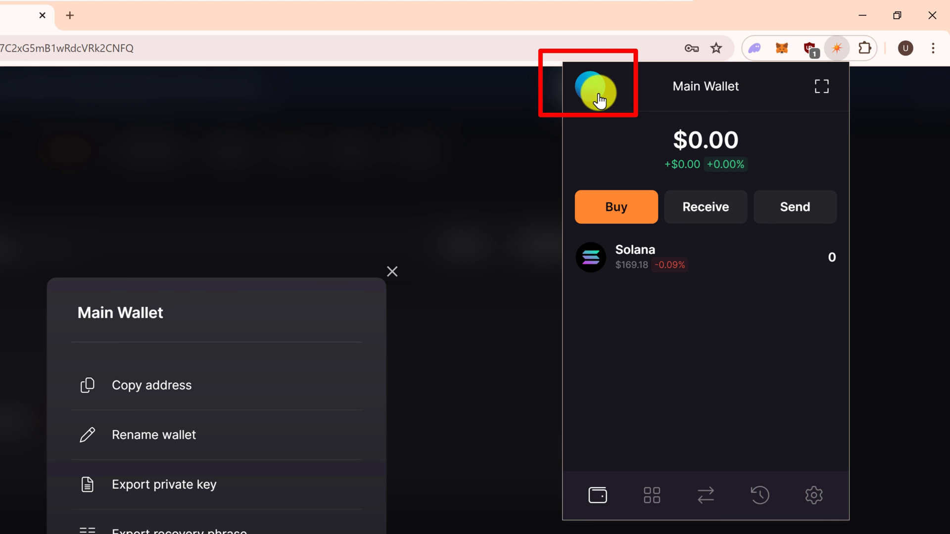
# - In the Solflare extension, open My Wallets and the Main Wallet's options menu
pyautogui.click(599, 89)
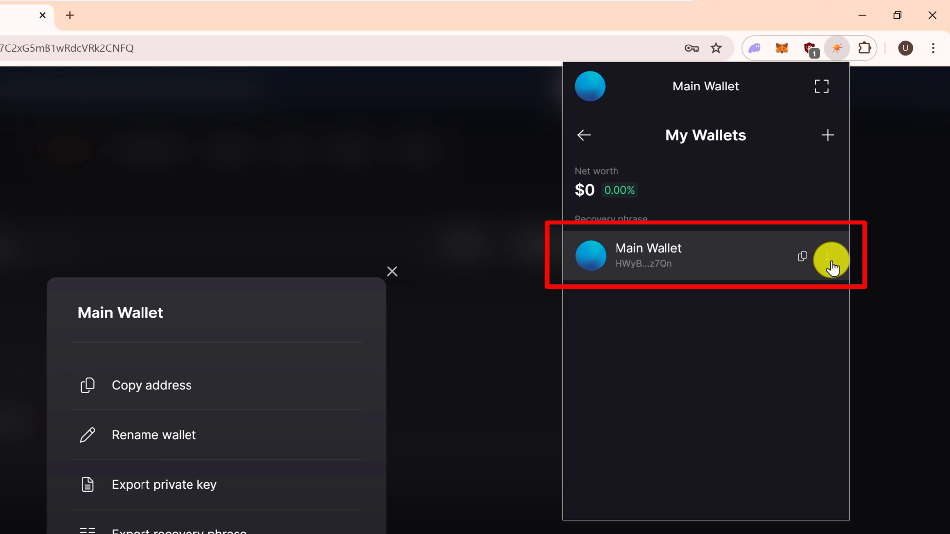
pyautogui.click(829, 254)
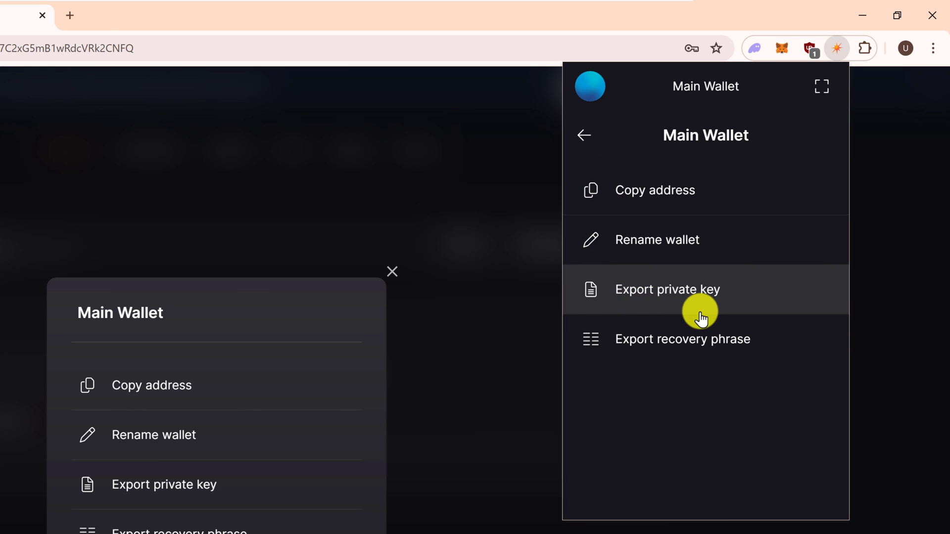
pyautogui.moveTo(696, 368)
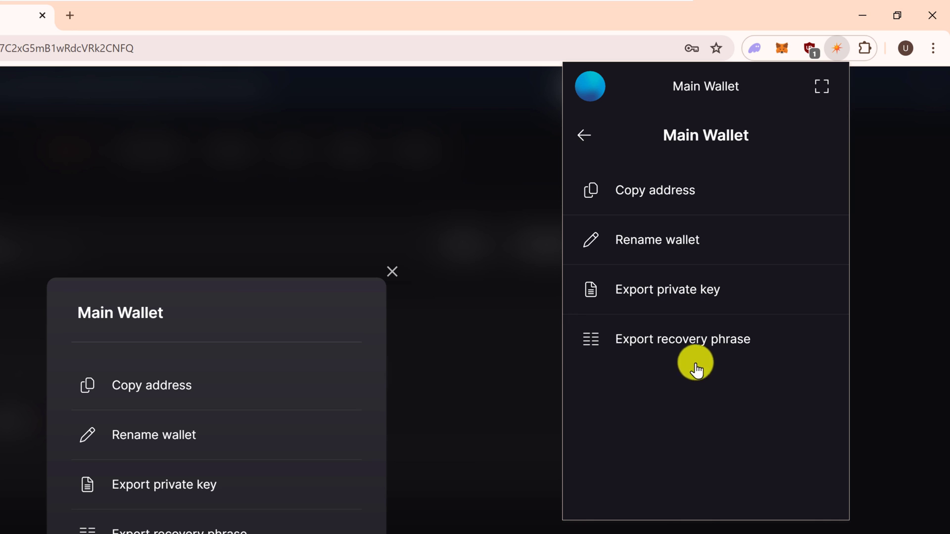